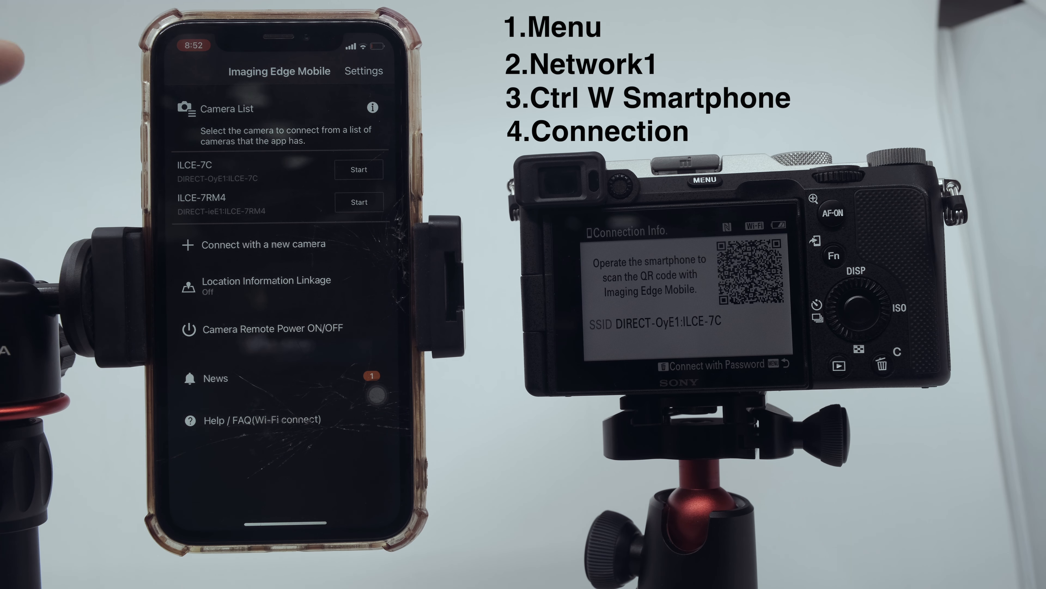
Start connecting a new camera so the QR, NFC and SSID/password options appear
left_click(263, 244)
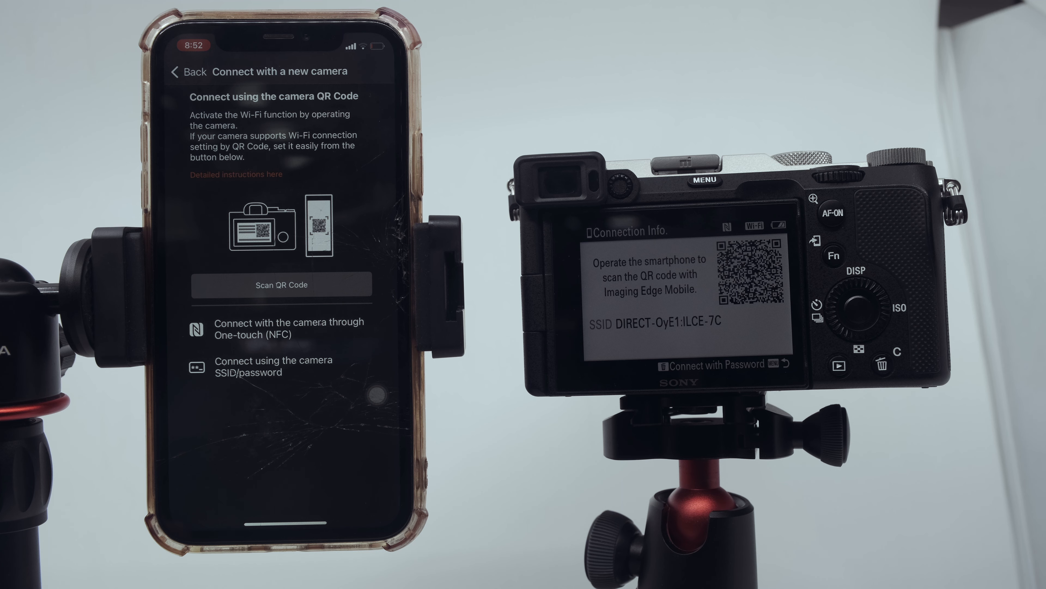
left_click(282, 284)
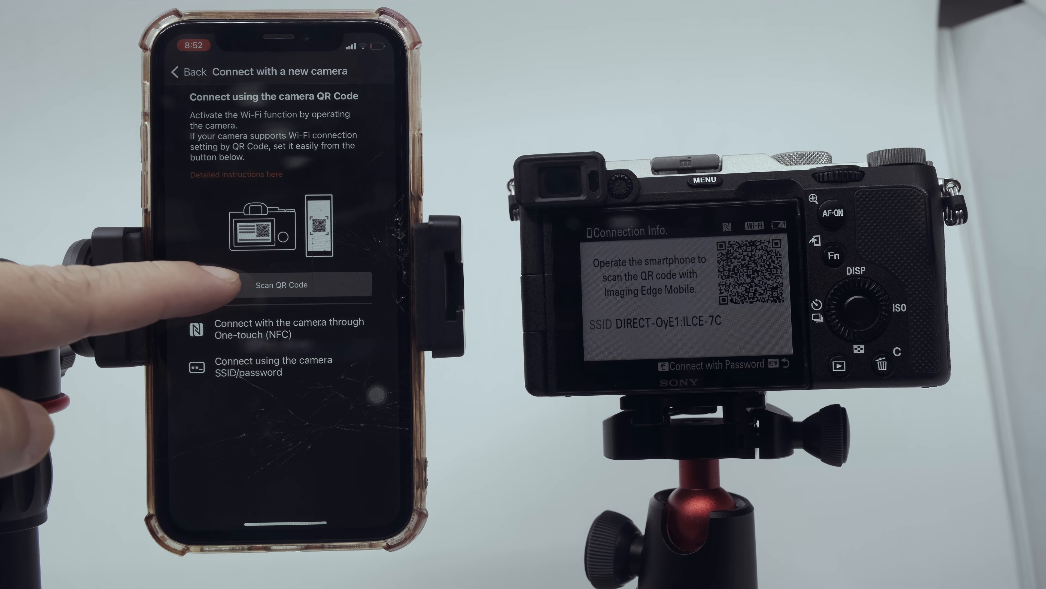
Scan the camera's QR code and join the ILCE-7C Wi-Fi network
left_click(280, 285)
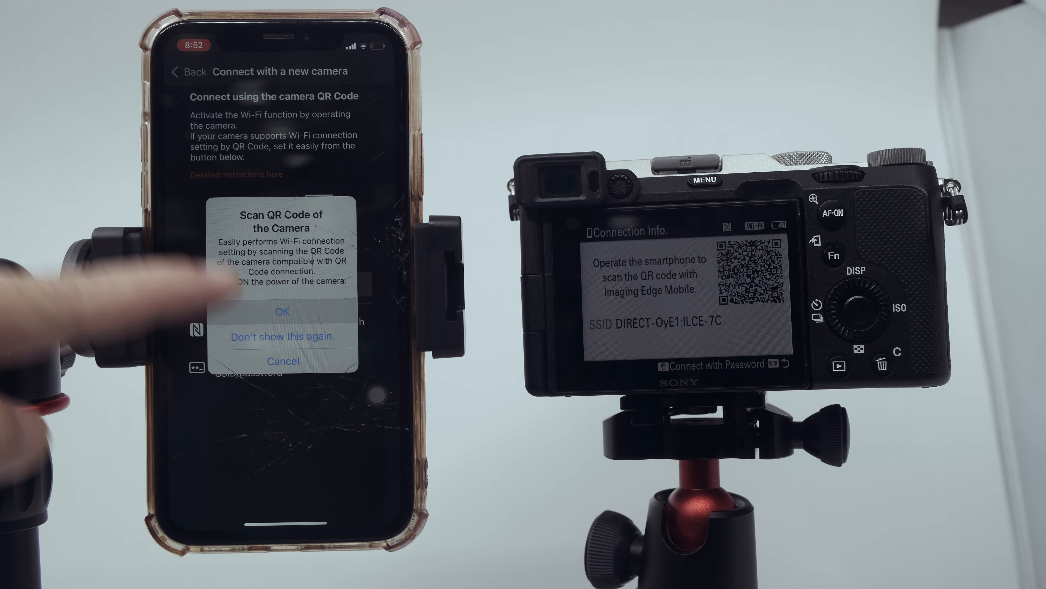
left_click(282, 311)
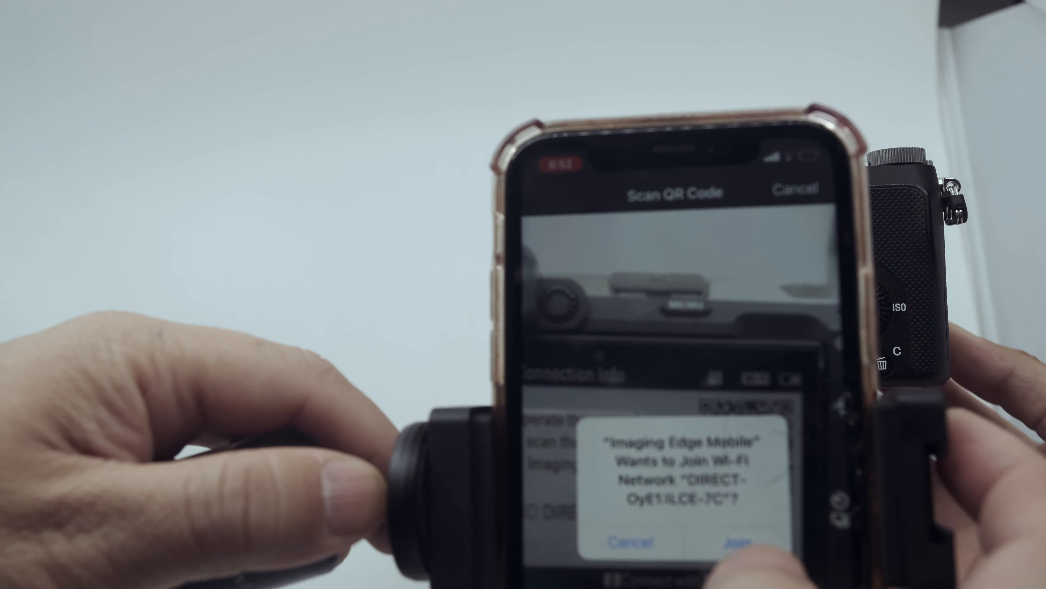
left_click(737, 541)
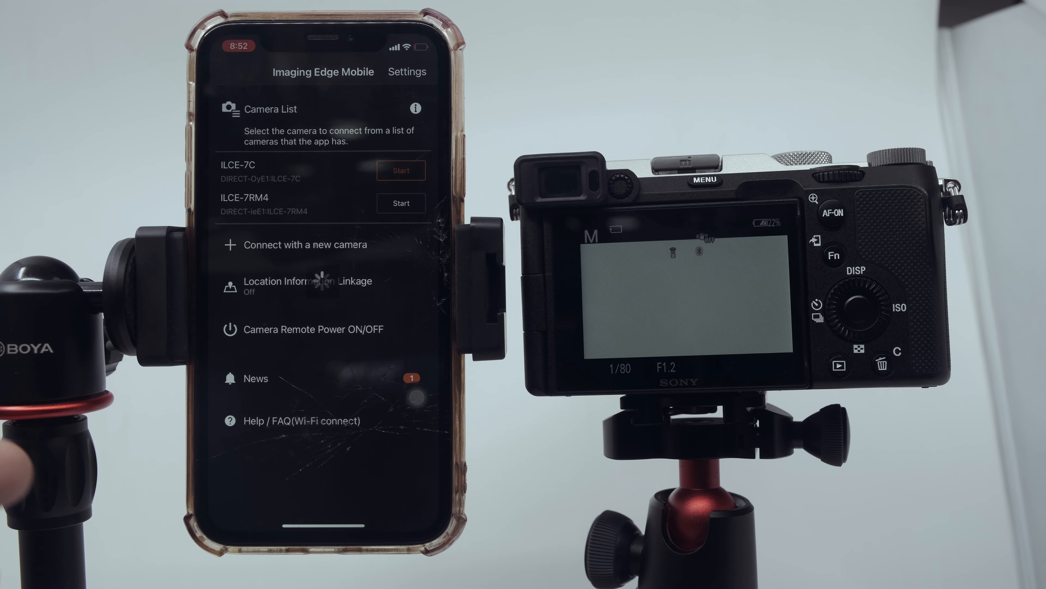